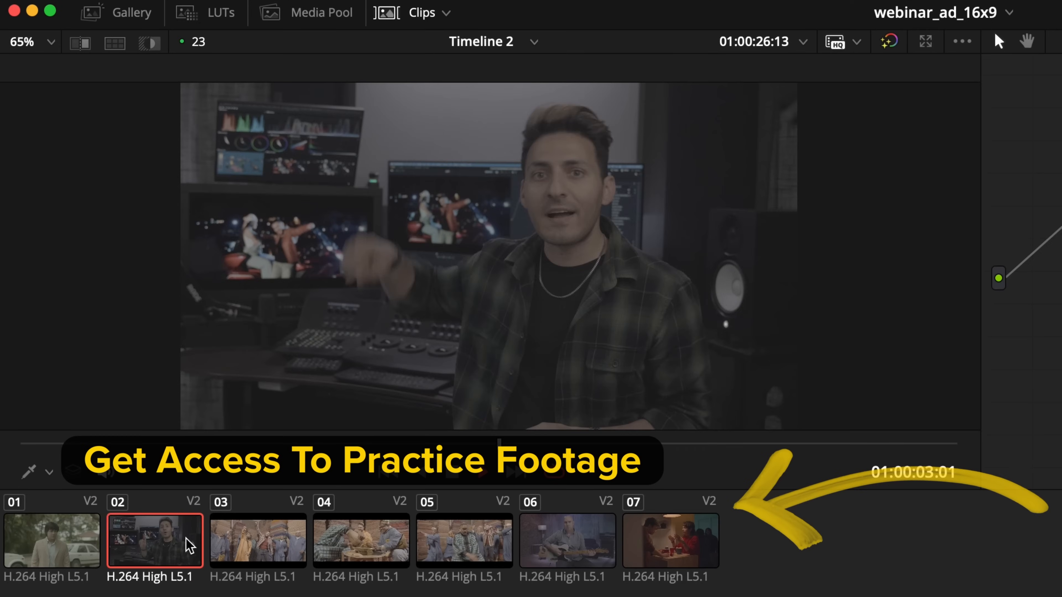
Select the low-angle sky clip for grading and bring up macOS System Settings over Resolve.
click(567, 540)
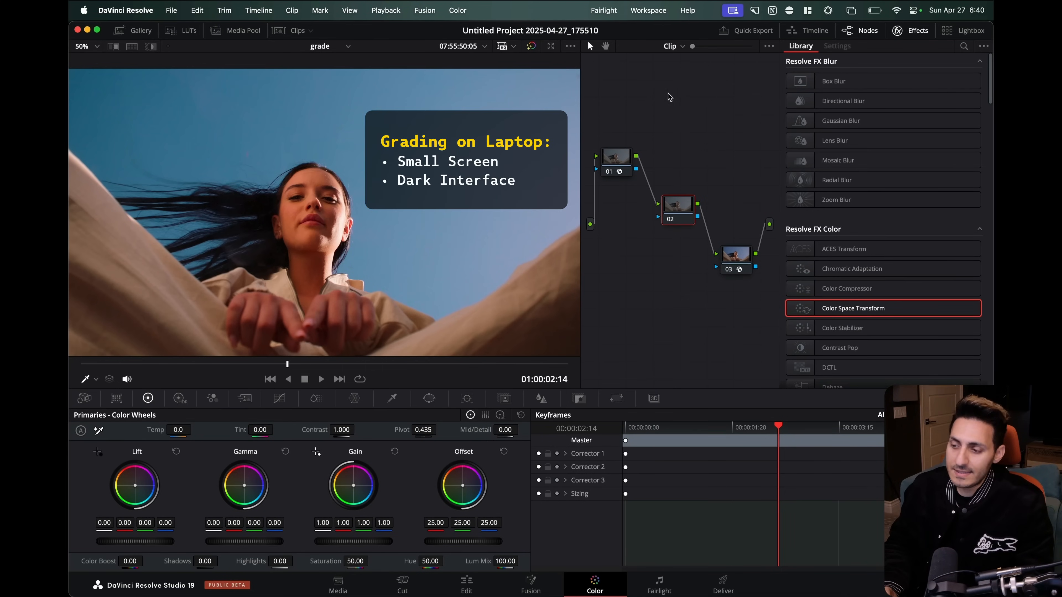
mouse_move(688, 346)
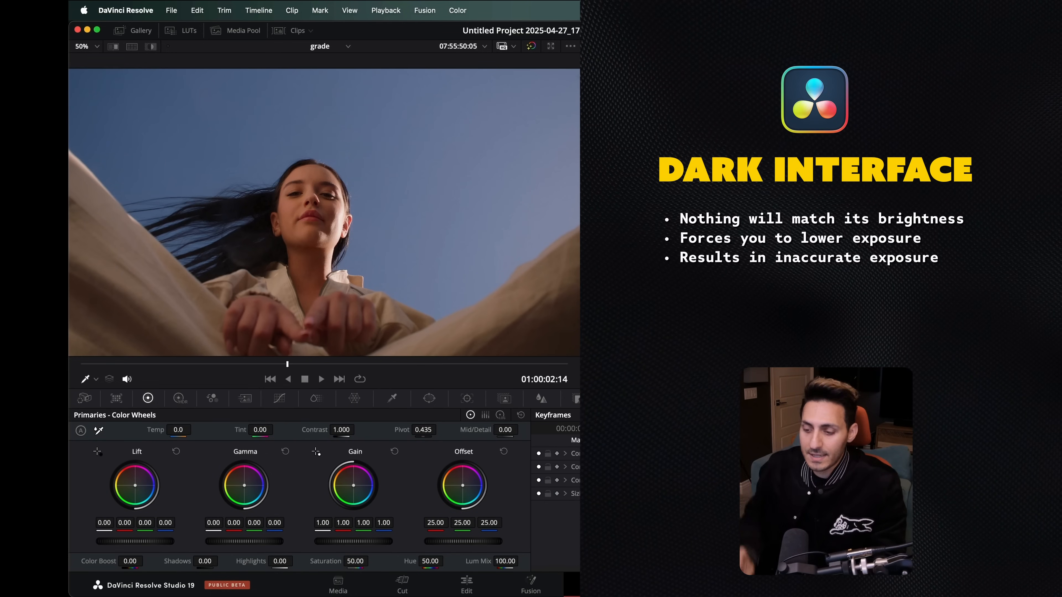
click(594, 584)
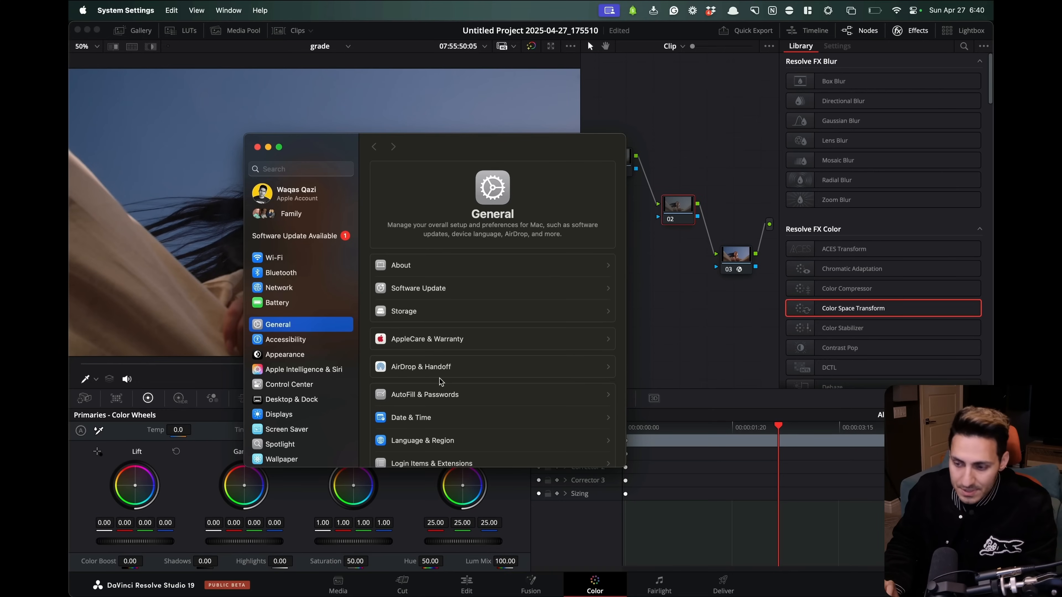
Show the Built-in Display settings with auto brightness, True Tone and the Apple XDR (P3-1600 nits) preset.
click(278, 414)
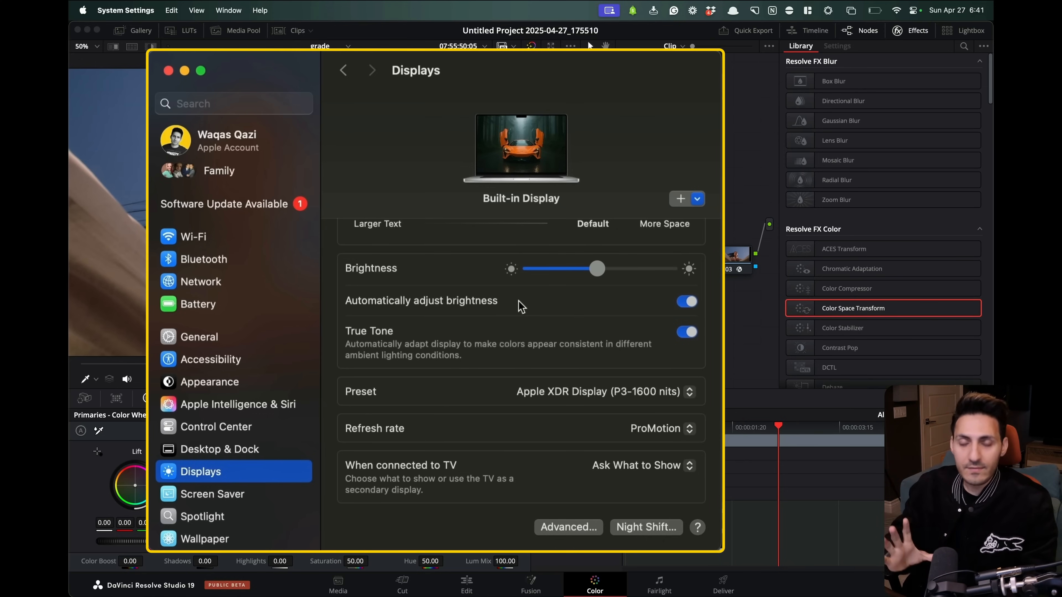
mouse_move(669, 308)
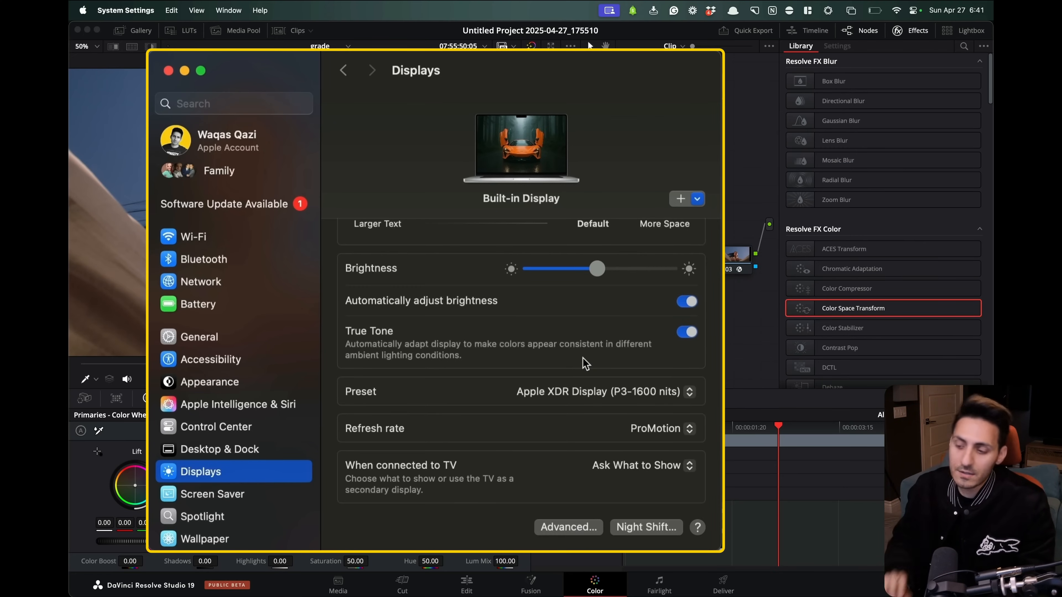
mouse_move(635, 369)
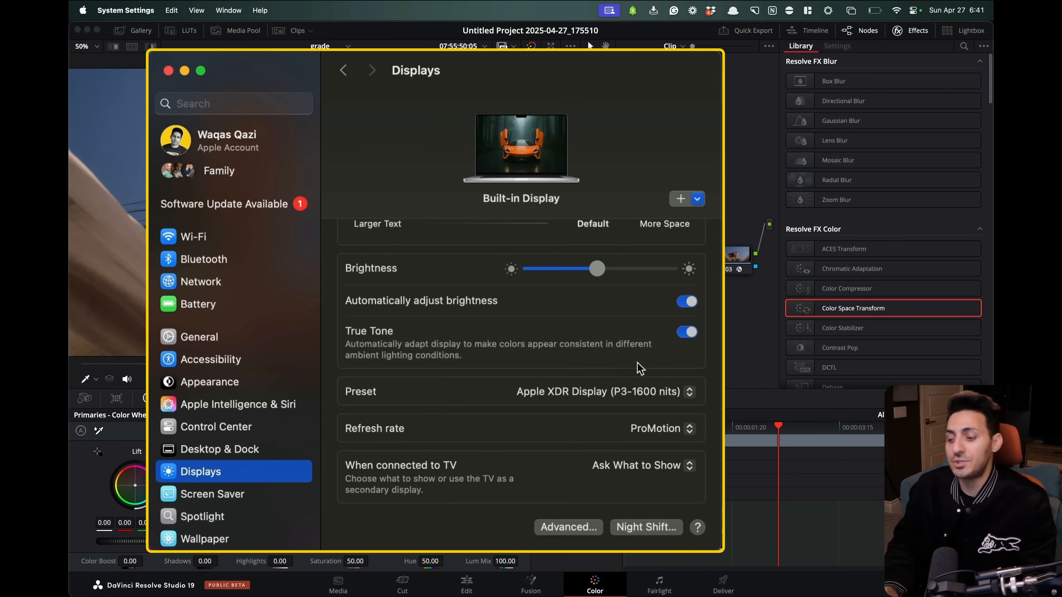
mouse_move(643, 380)
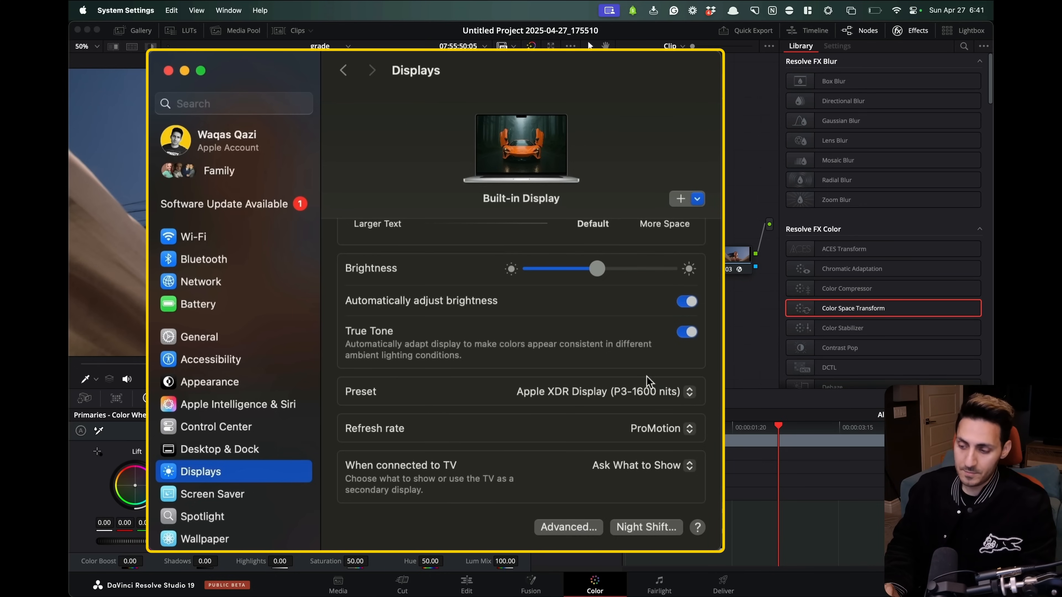
mouse_move(481, 399)
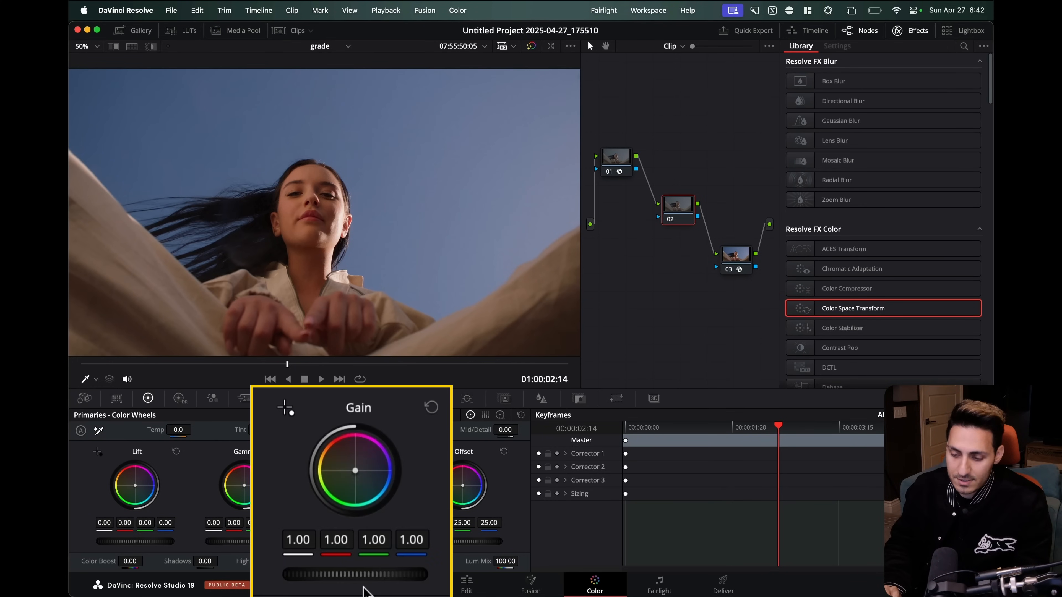
Nudge the highlight gain, then rotate the sky's blue by 3.35 on node 02's Hue Vs Hue curve.
drag(318, 574, 355, 574)
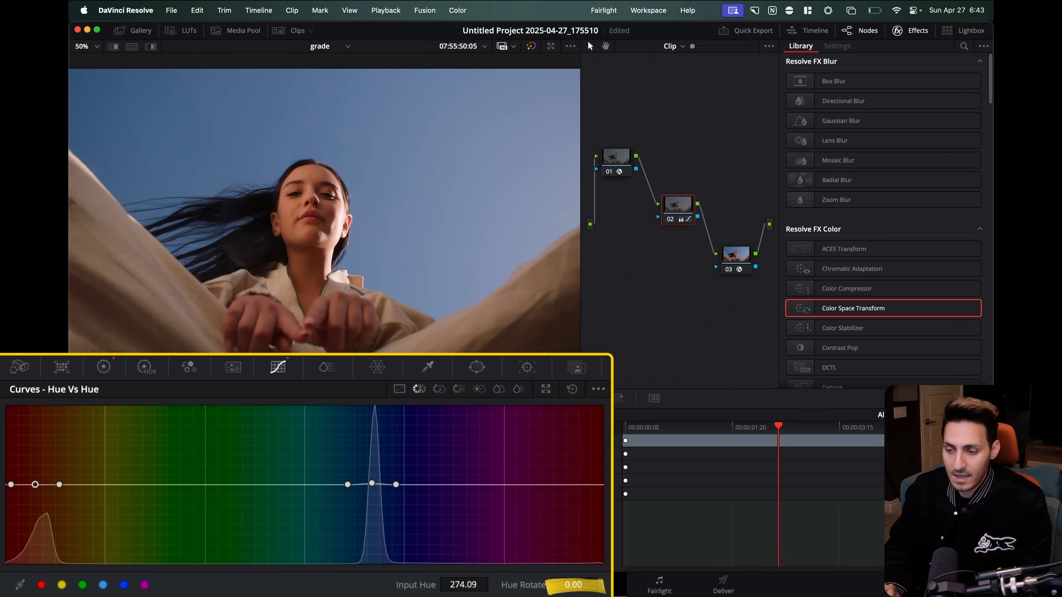
drag(576, 584, 579, 585)
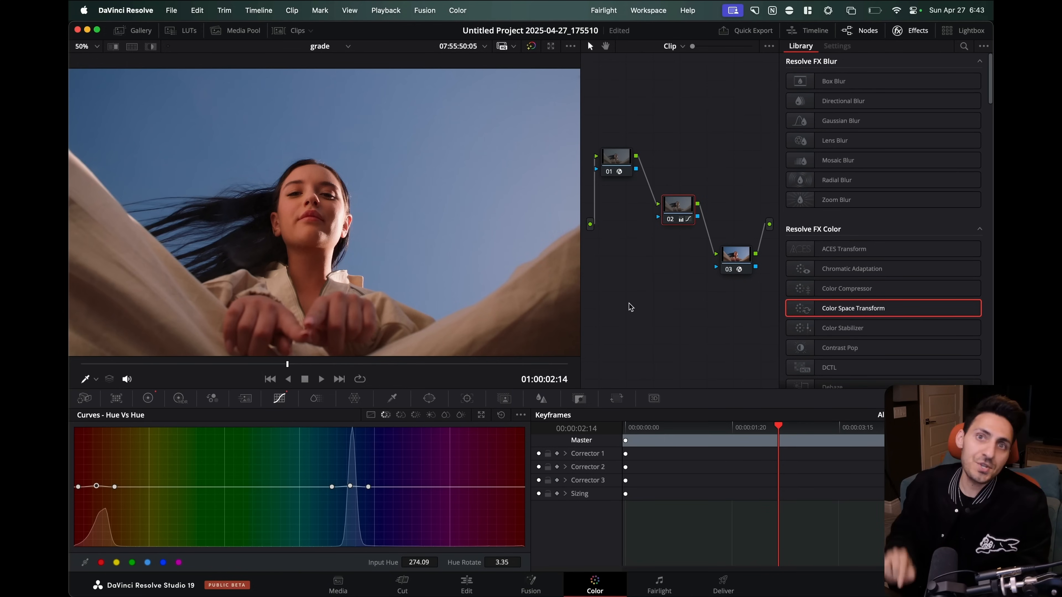
mouse_move(650, 292)
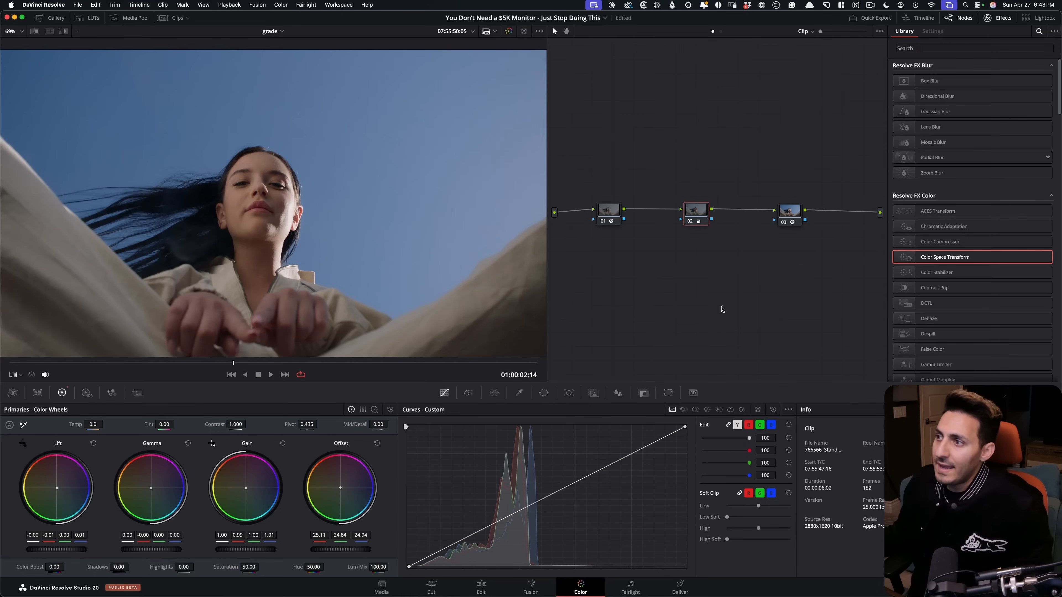
Reset node 02's grade and show node 01's ARRI LogC3 to DaVinci Wide Gamut transform settings.
right_click(694, 209)
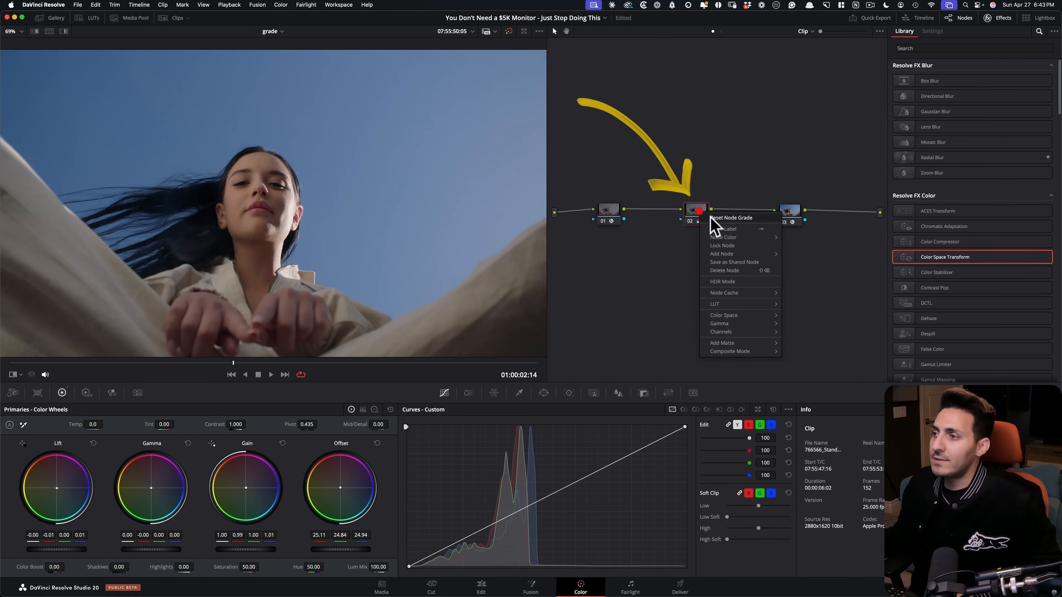
click(730, 218)
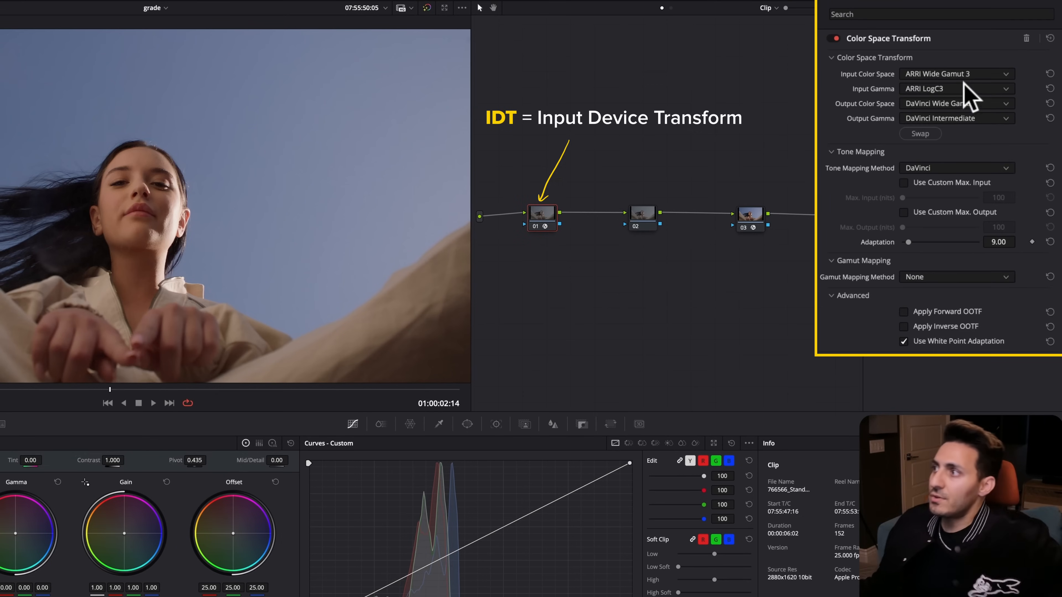
click(750, 214)
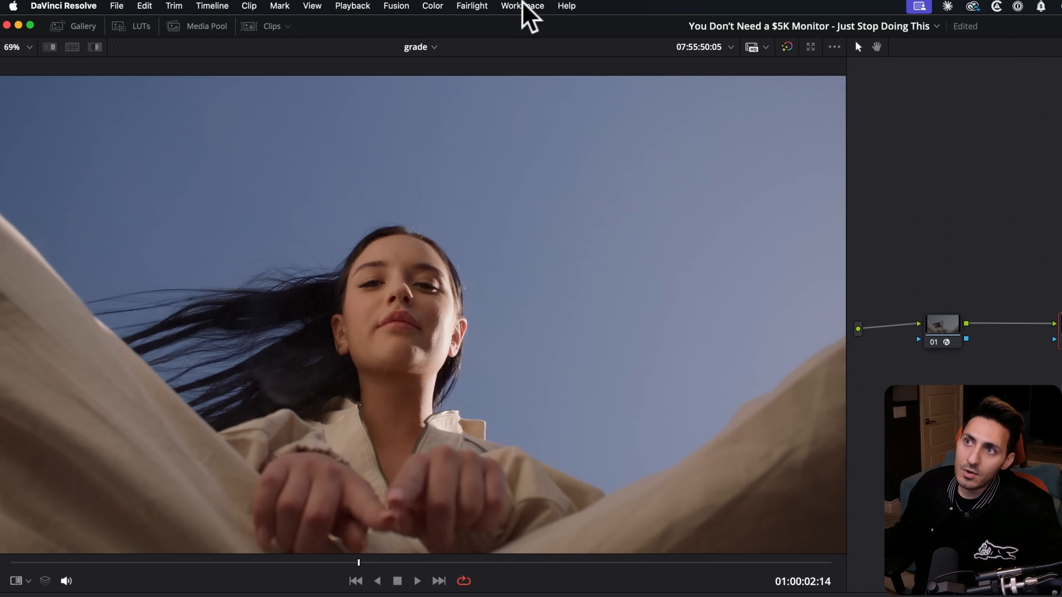
Send the clean video feed to the PA247CV display and return to the Color page.
click(522, 7)
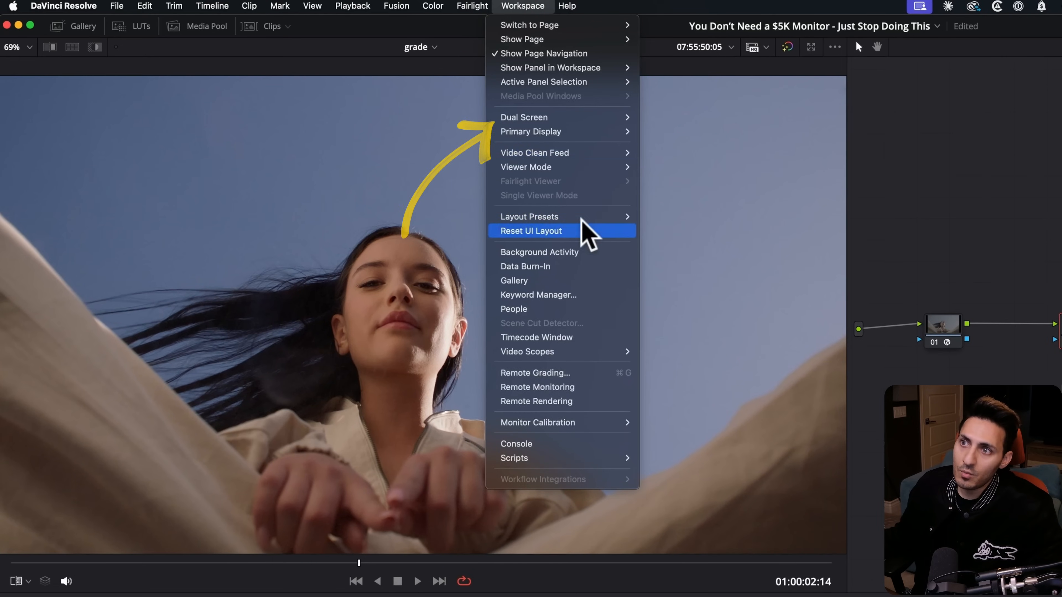
mouse_move(535, 153)
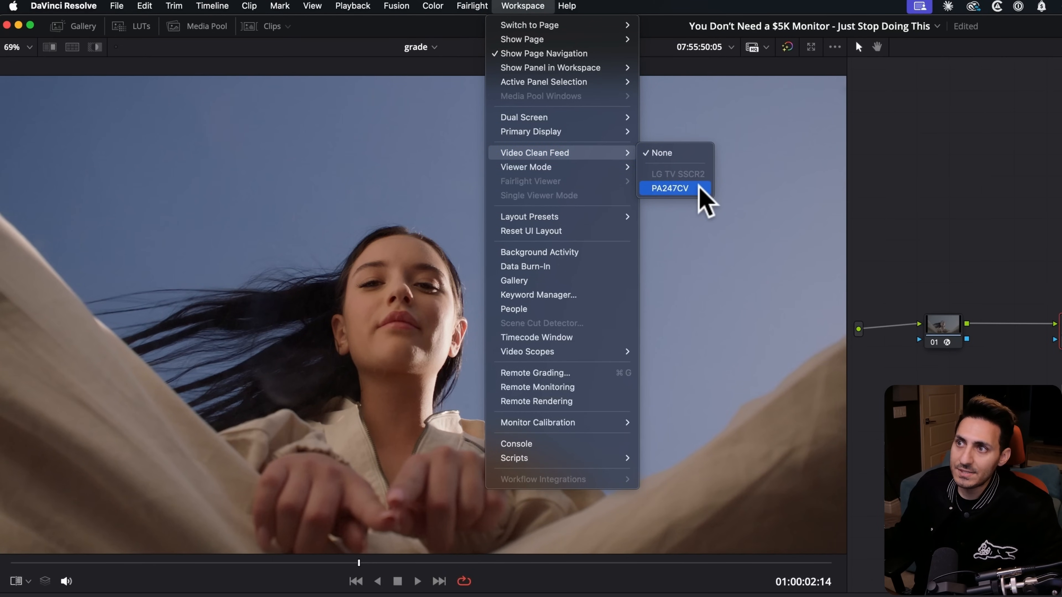
click(669, 188)
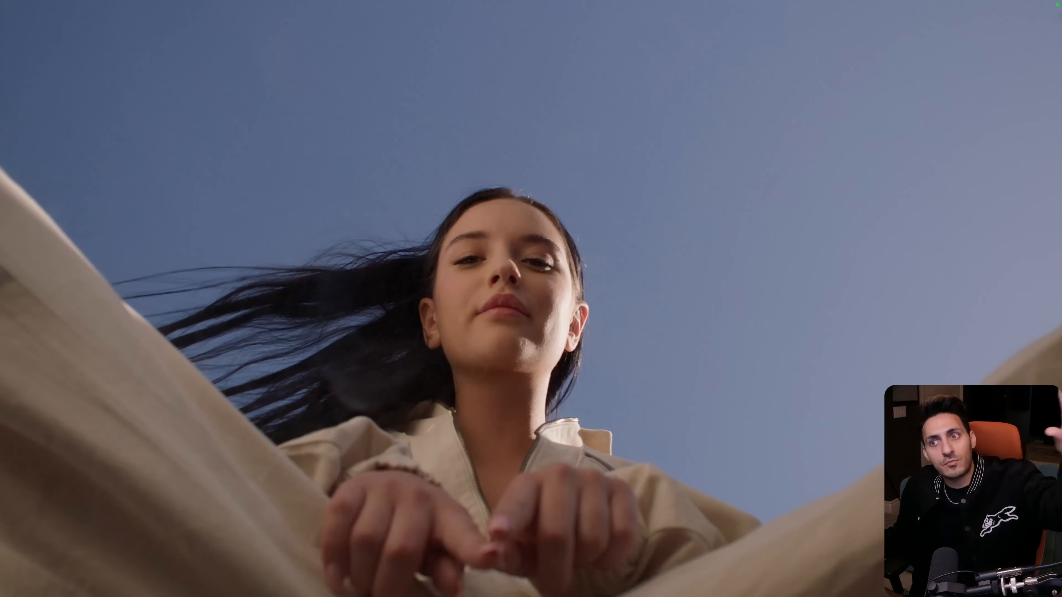
click(338, 5)
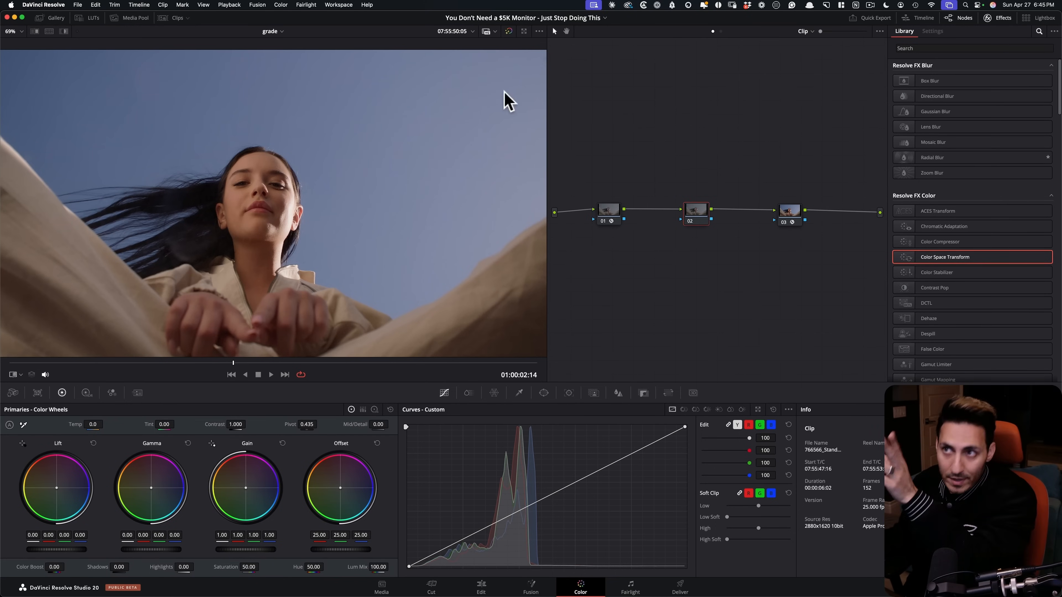
mouse_move(784, 125)
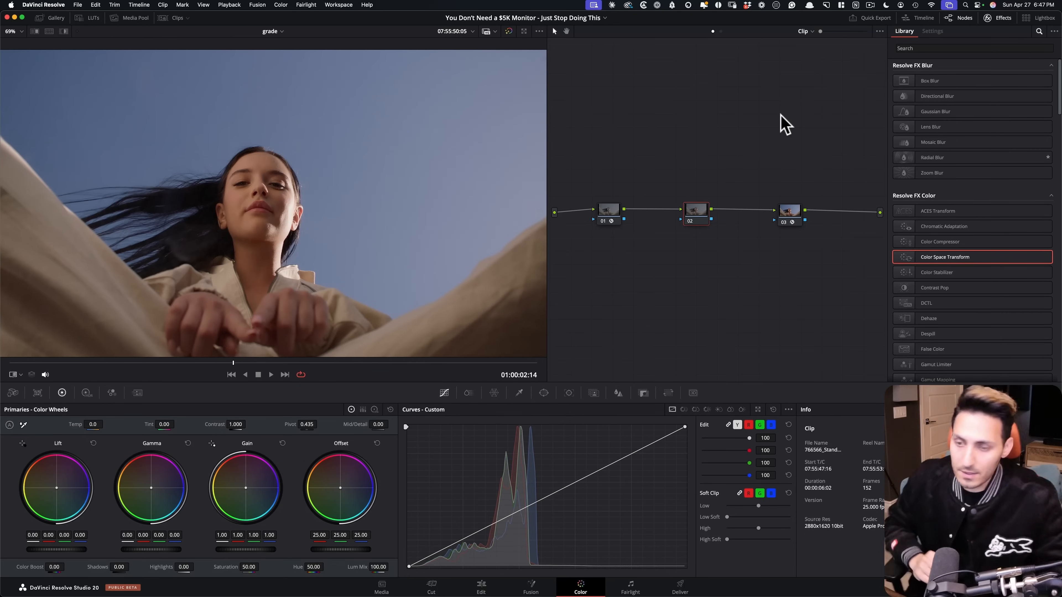
mouse_move(773, 130)
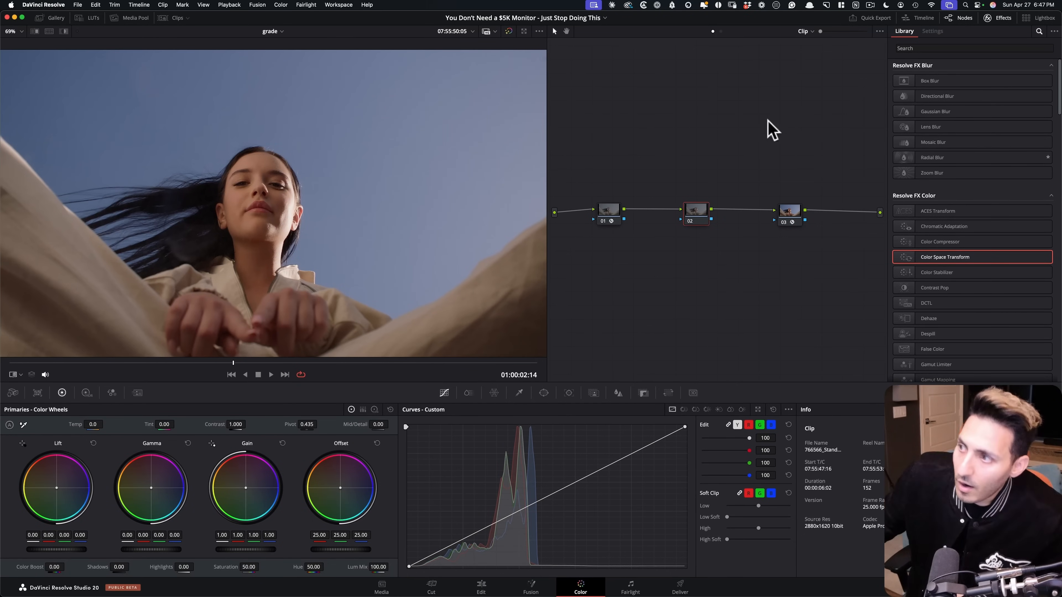
mouse_move(724, 268)
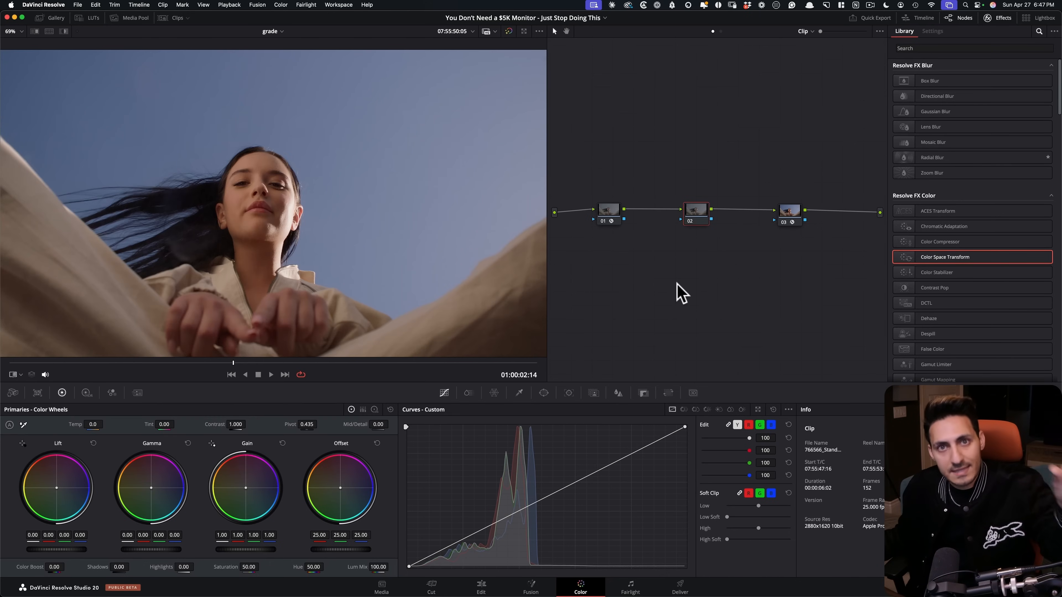
mouse_move(687, 203)
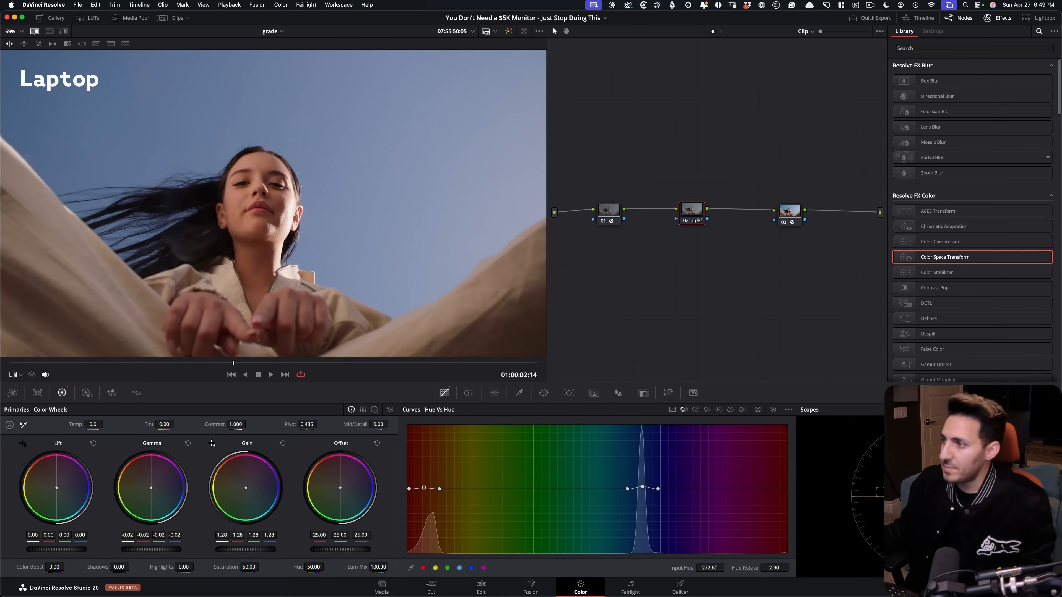
Bring up the floating Video Scopes window with vectorscope and waveform over the laptop-graded clip.
click(338, 5)
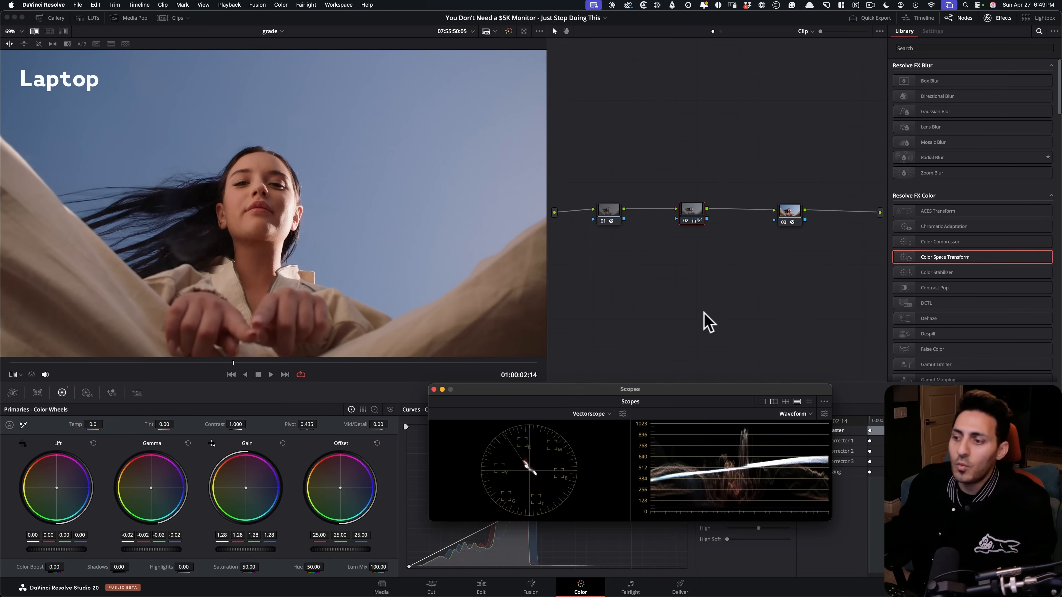
mouse_move(813, 464)
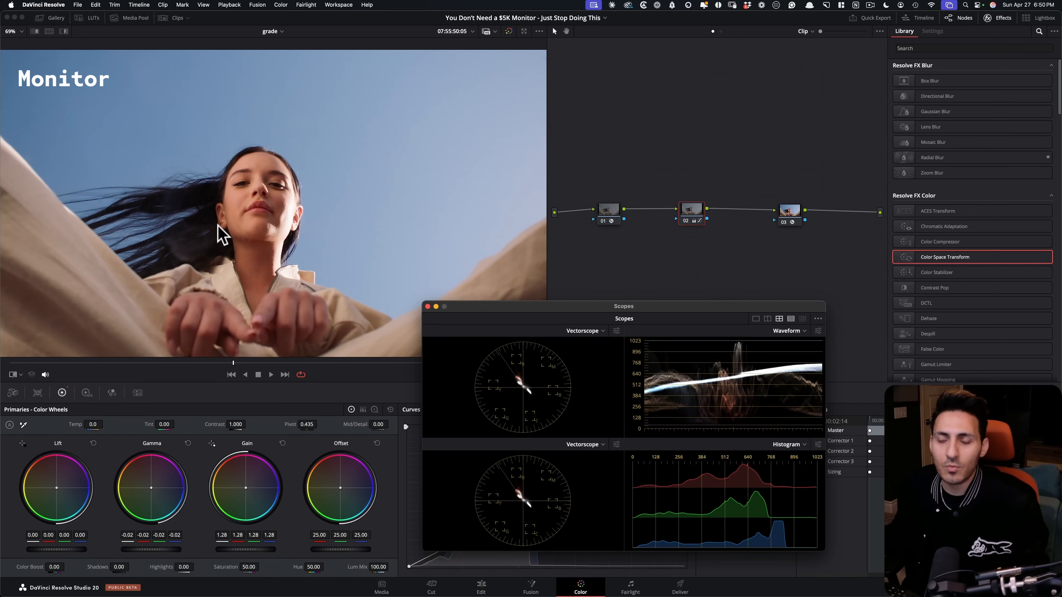
mouse_move(274, 196)
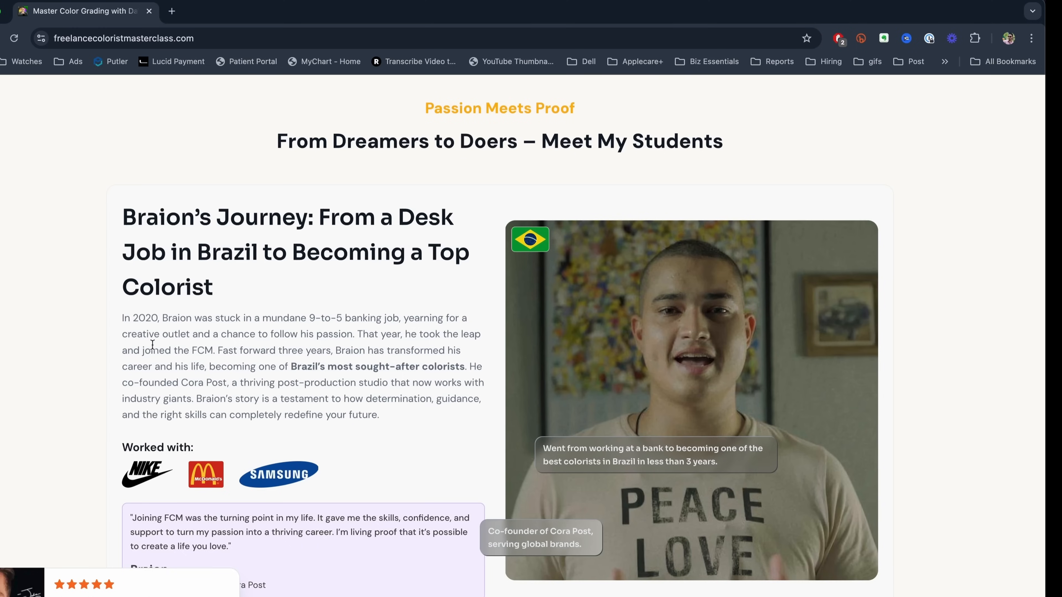
scroll(down, 3)
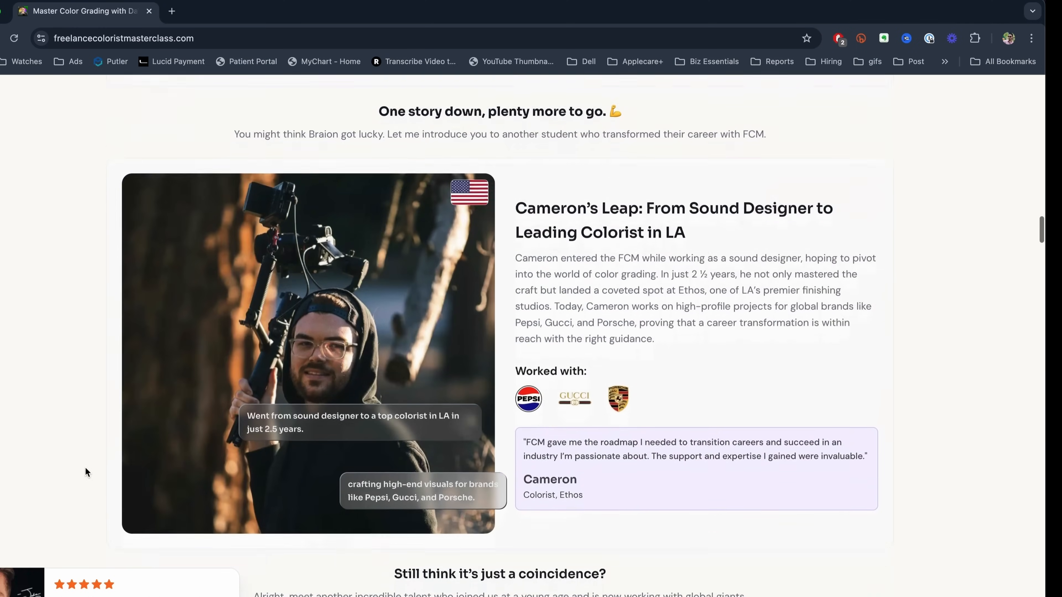
scroll(down, 3)
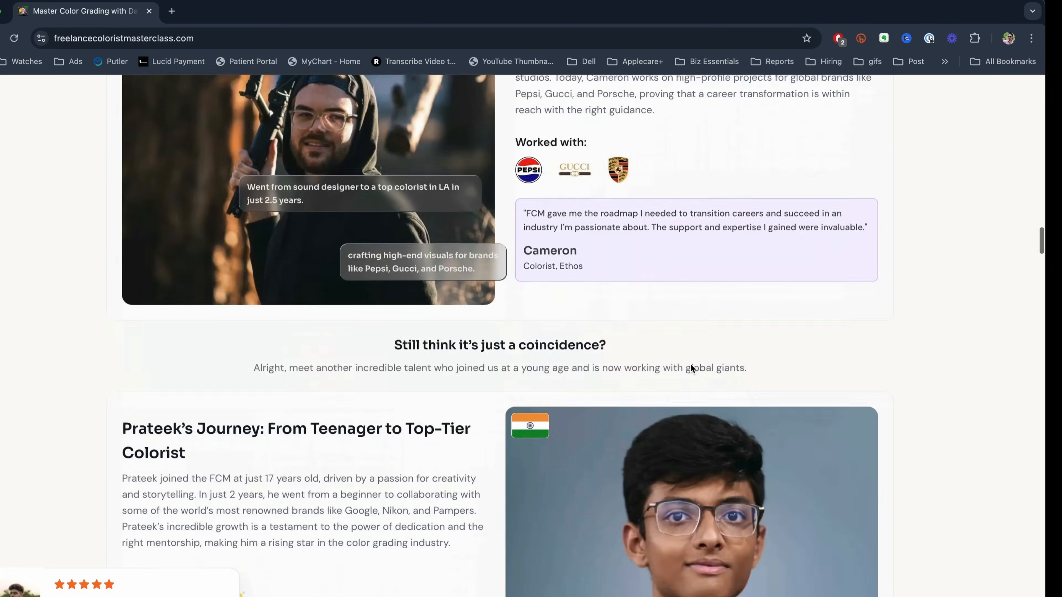